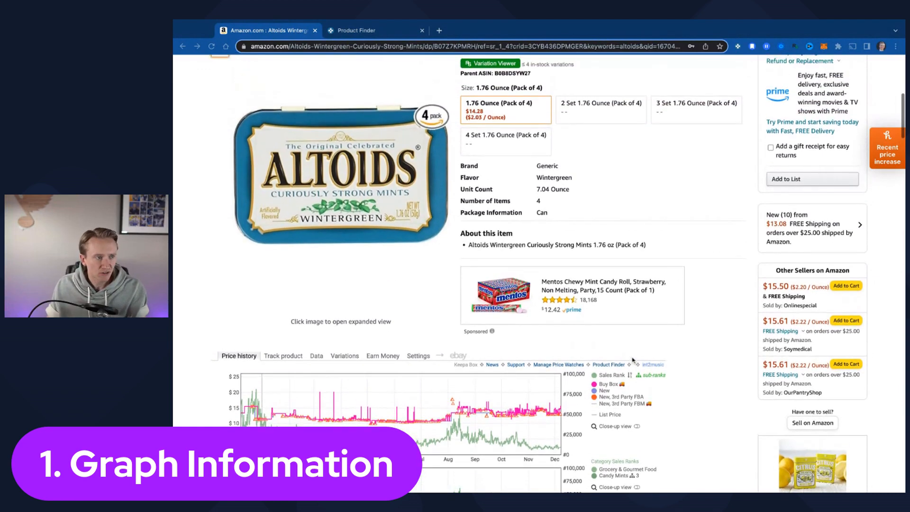
Step: Open the Track product alert form for the Altoids listing and scroll through its alert fields
scroll(down, 3)
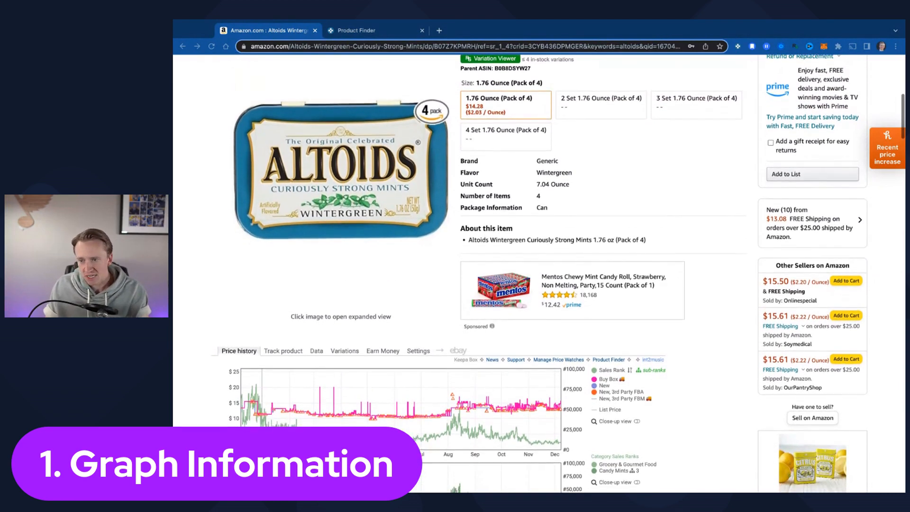
scroll(down, 3)
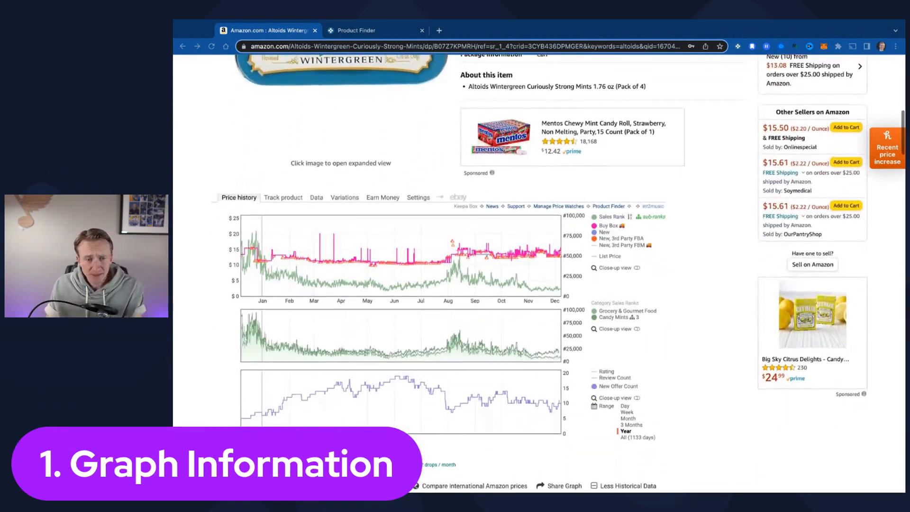
scroll(down, 3)
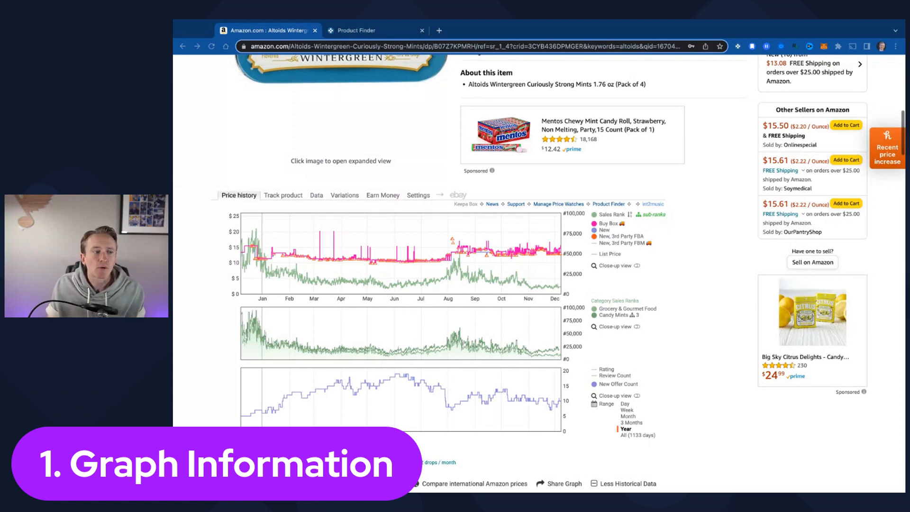
scroll(down, 3)
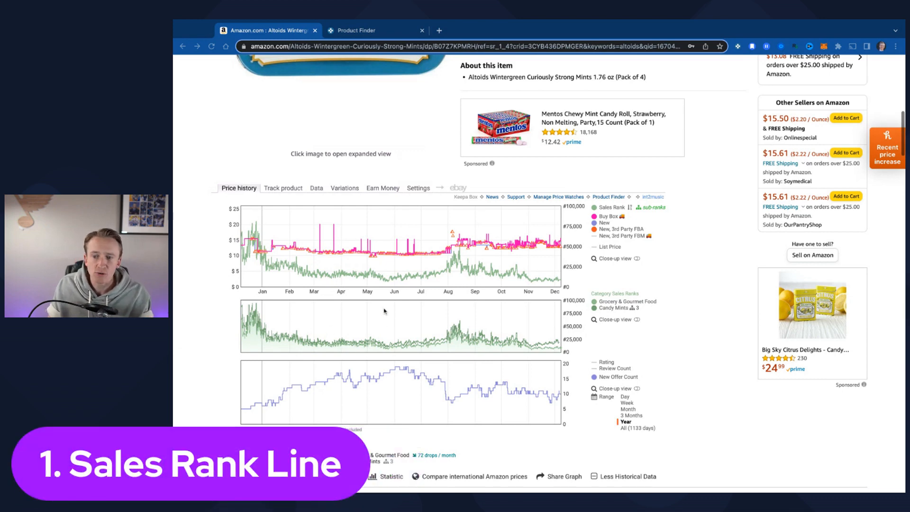
mouse_move(471, 280)
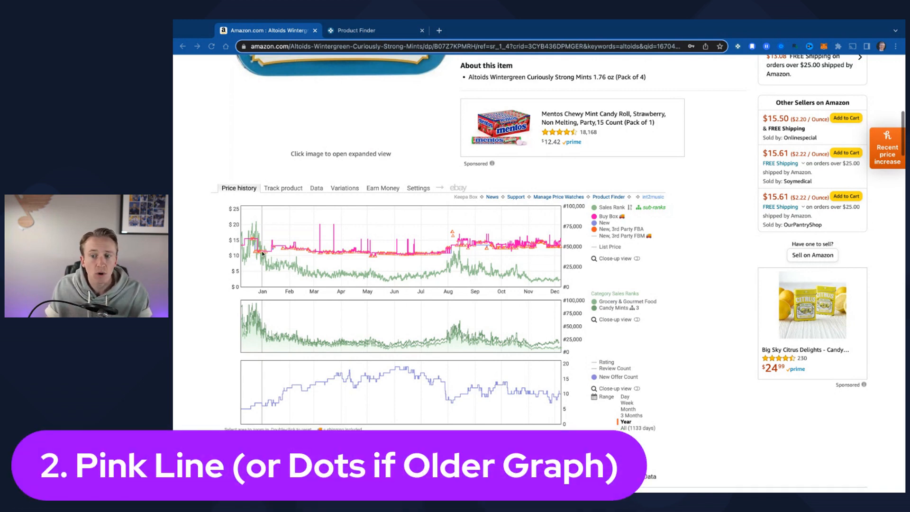
mouse_move(551, 251)
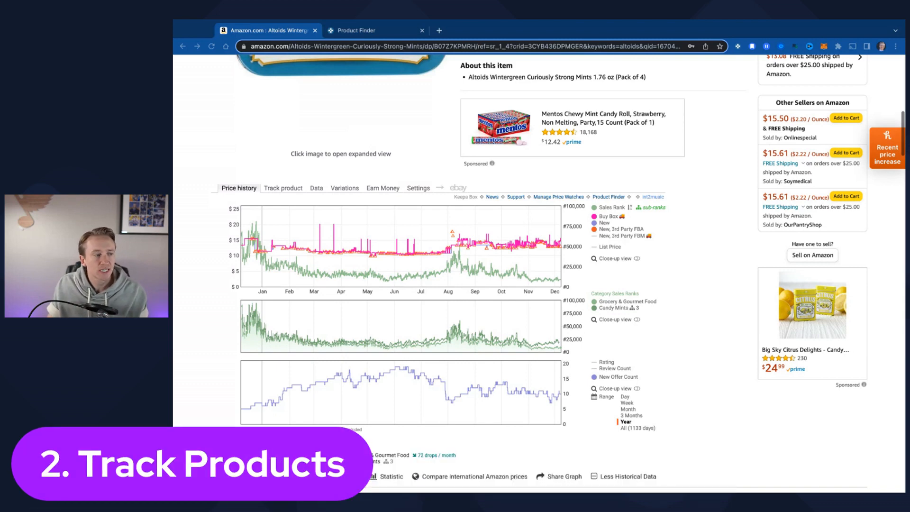
scroll(down, 3)
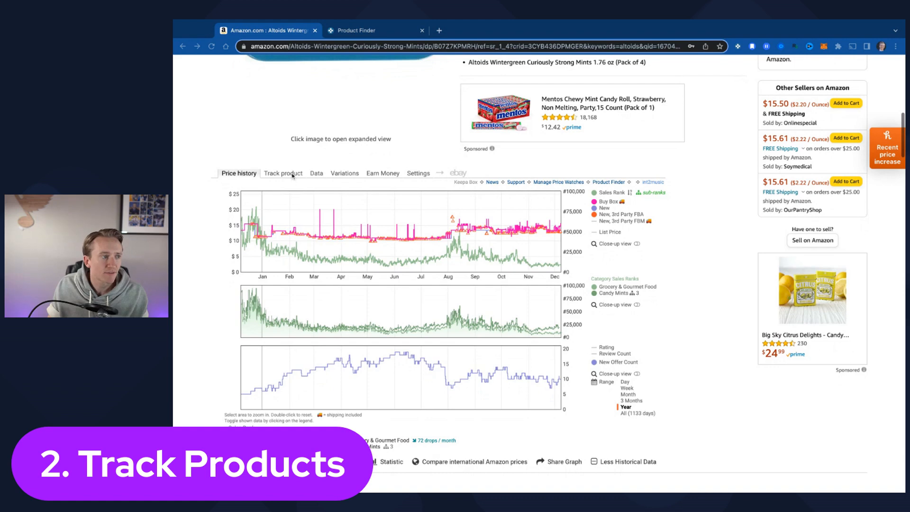
click(283, 173)
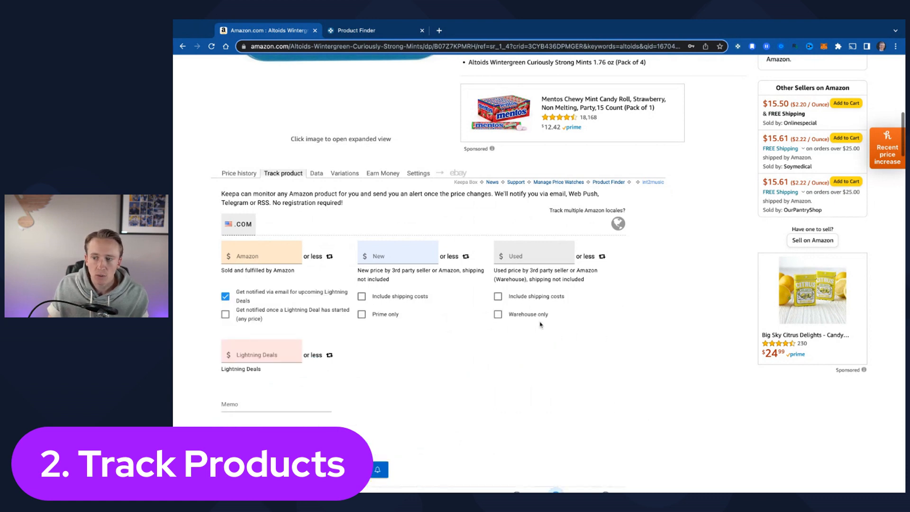
scroll(down, 3)
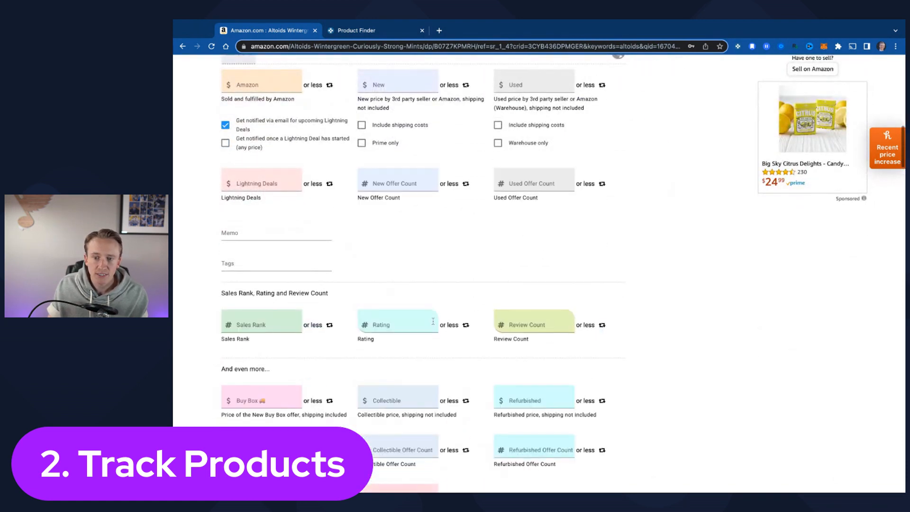
scroll(up, 3)
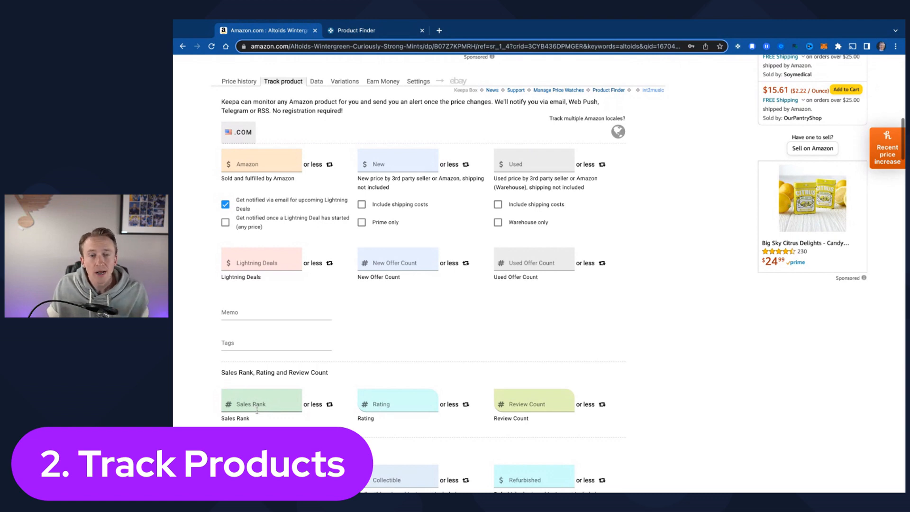
mouse_move(329, 404)
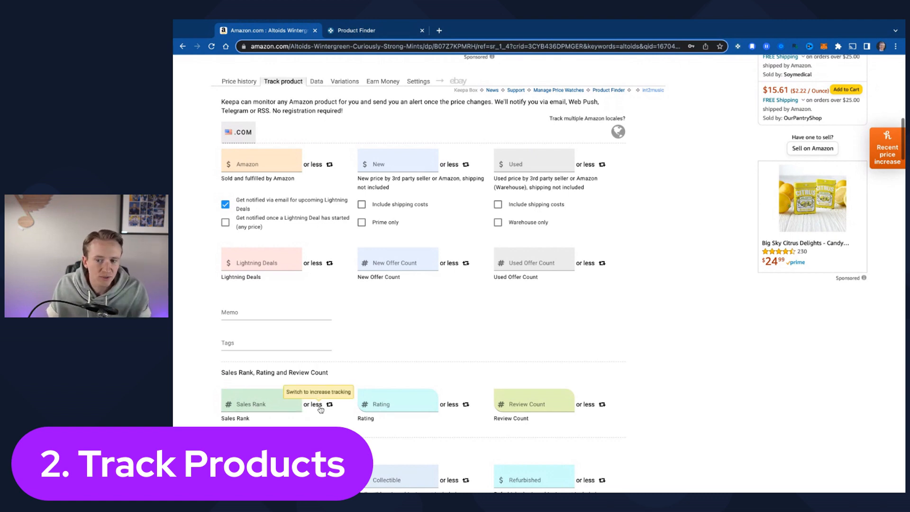
scroll(down, 3)
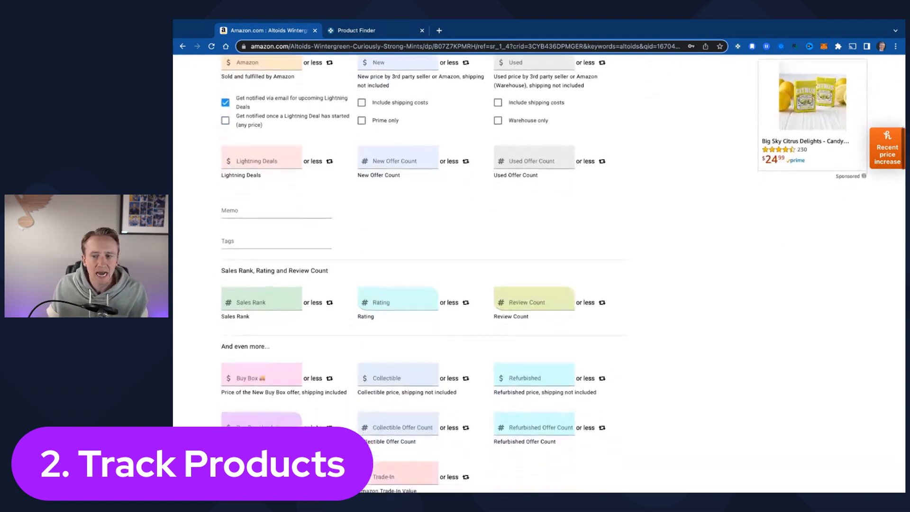
scroll(down, 3)
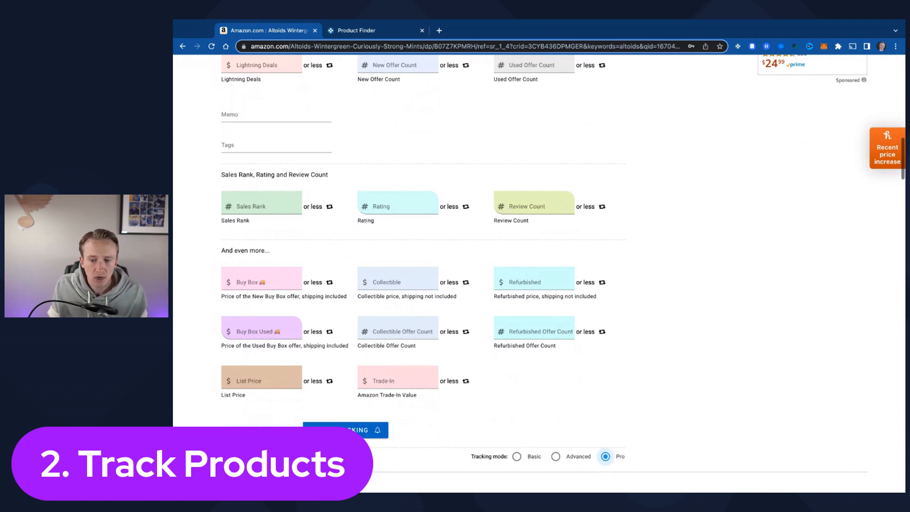
mouse_move(411, 320)
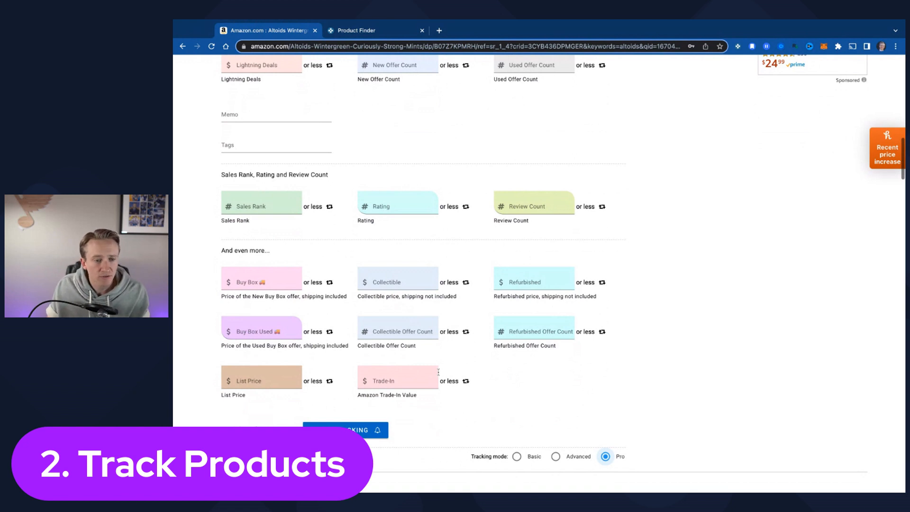
scroll(down, 3)
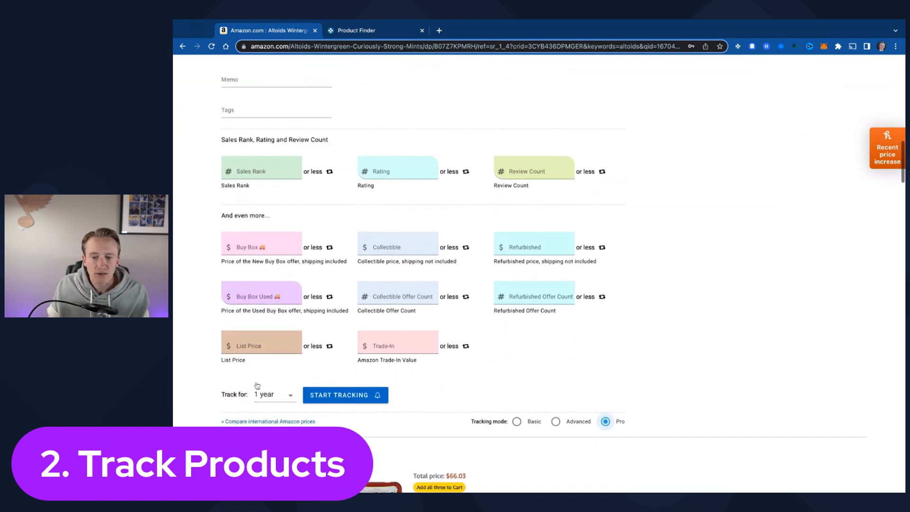
mouse_move(288, 401)
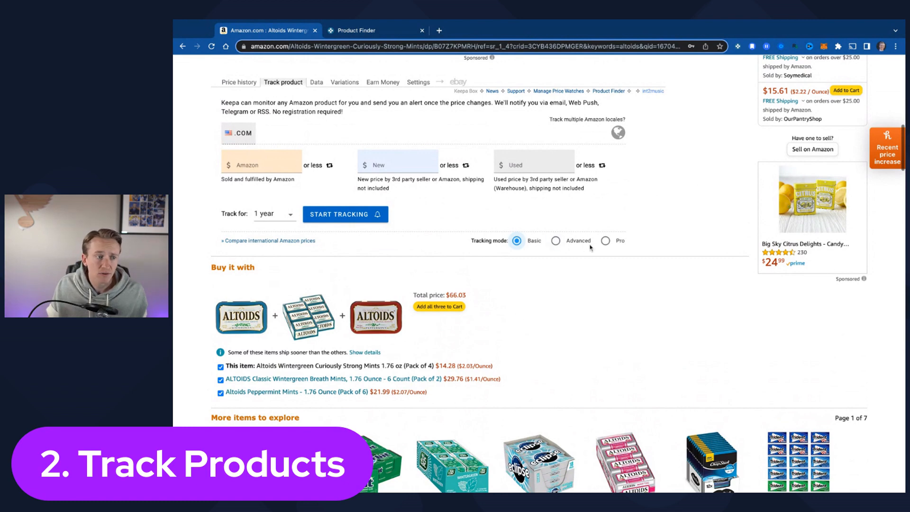
mouse_move(607, 242)
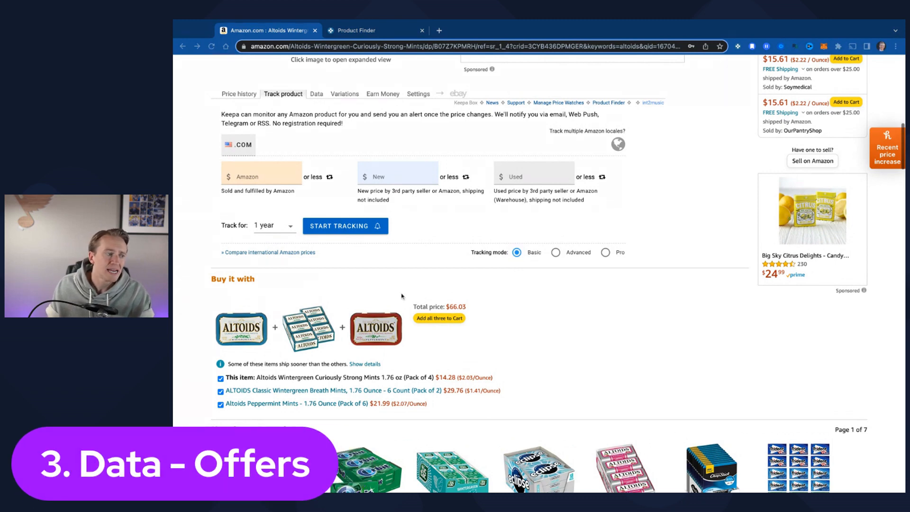
click(316, 93)
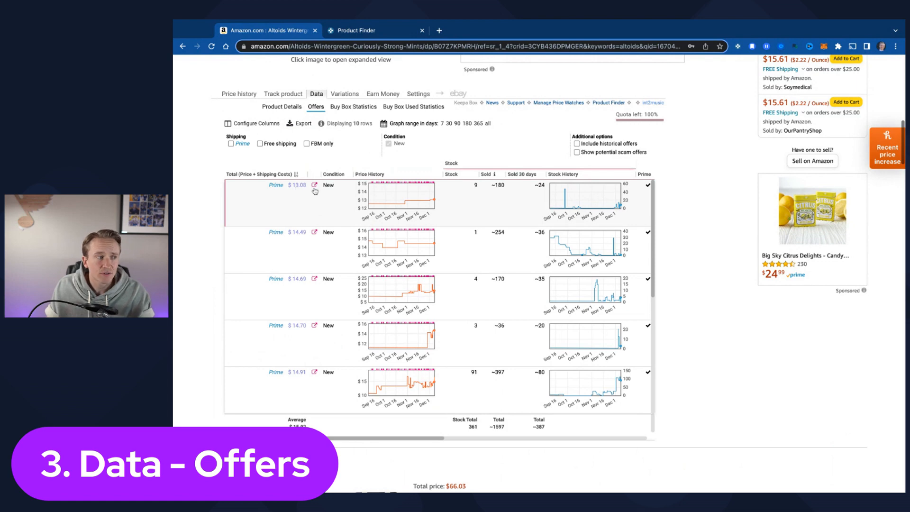
mouse_move(281, 215)
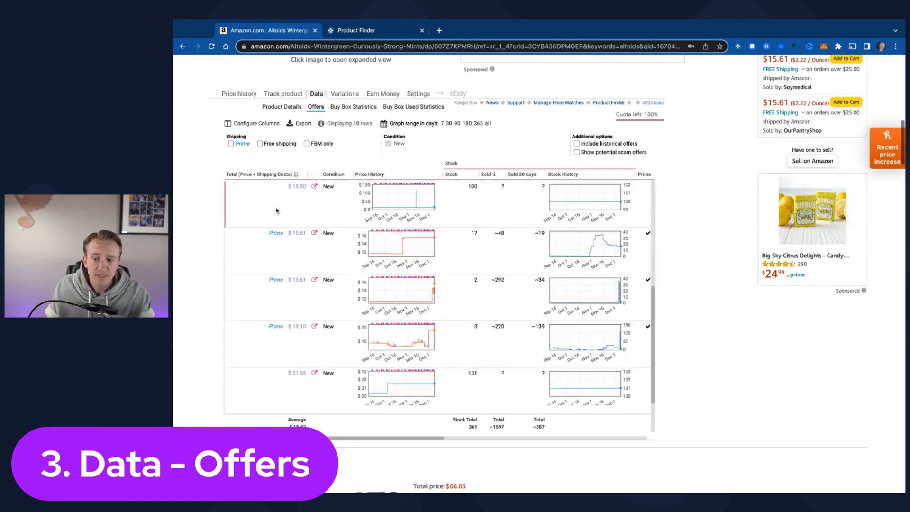
scroll(down, 3)
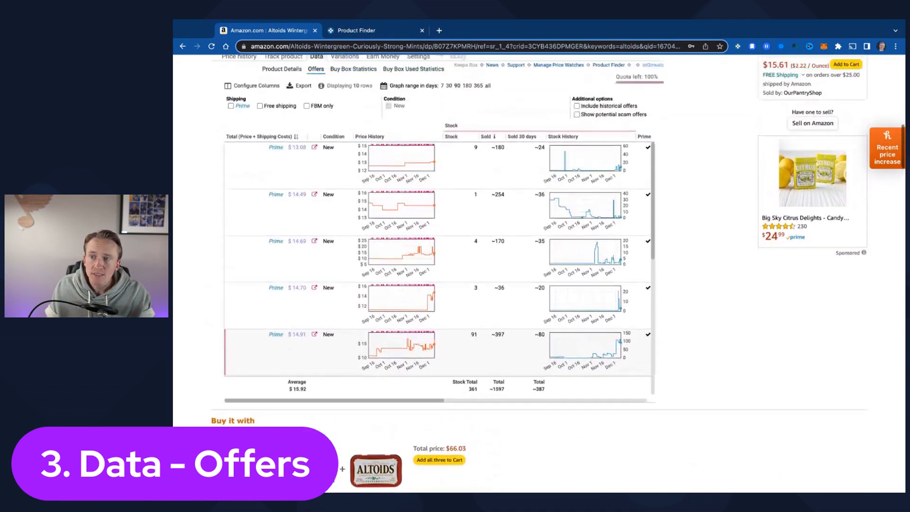
scroll(down, 3)
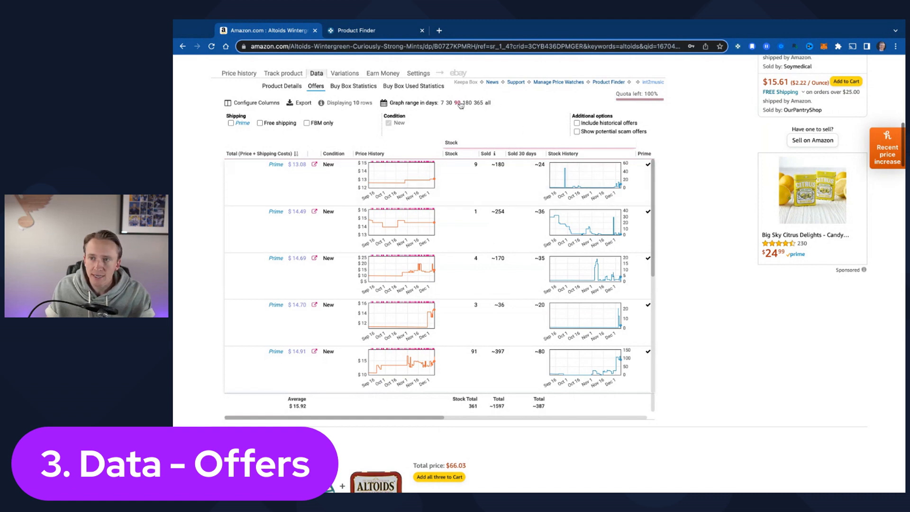
mouse_move(489, 195)
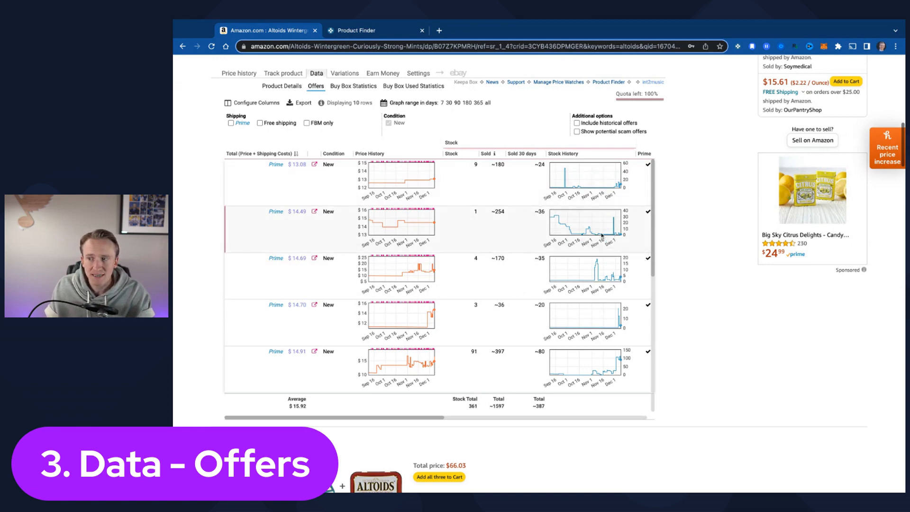
mouse_move(615, 326)
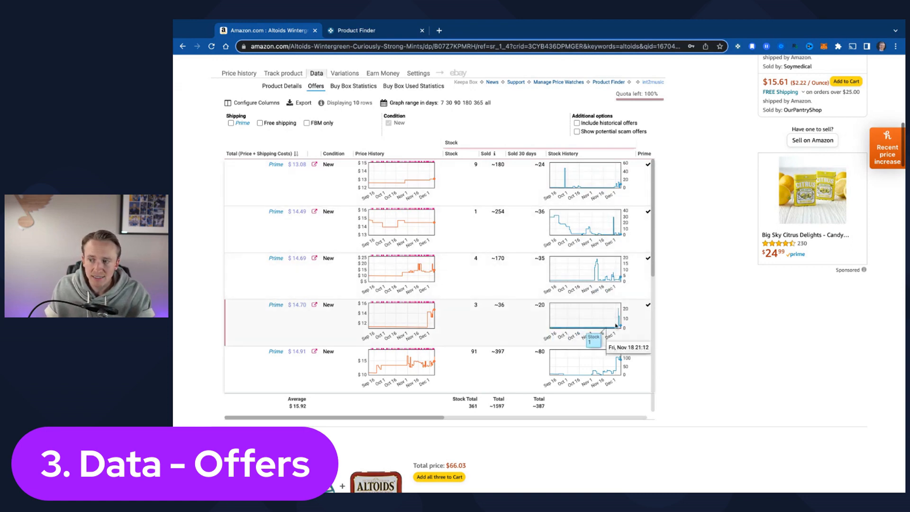
mouse_move(617, 316)
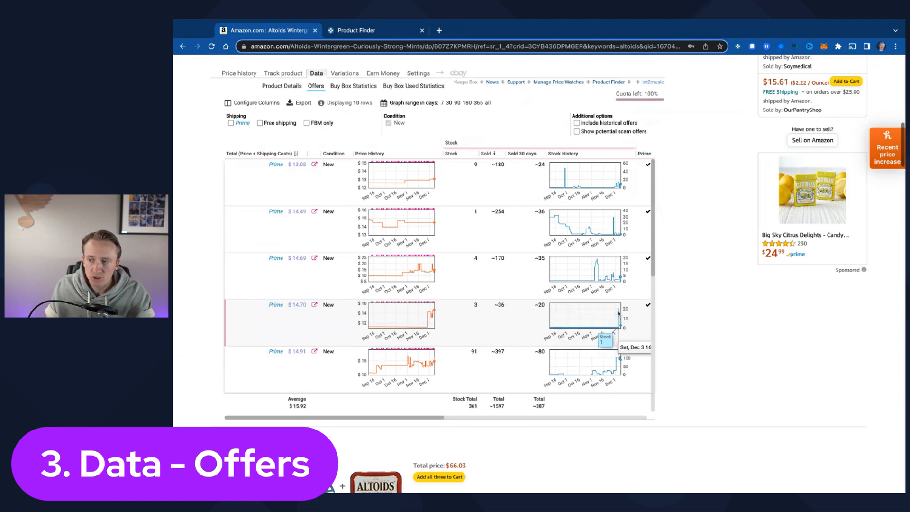
mouse_move(620, 335)
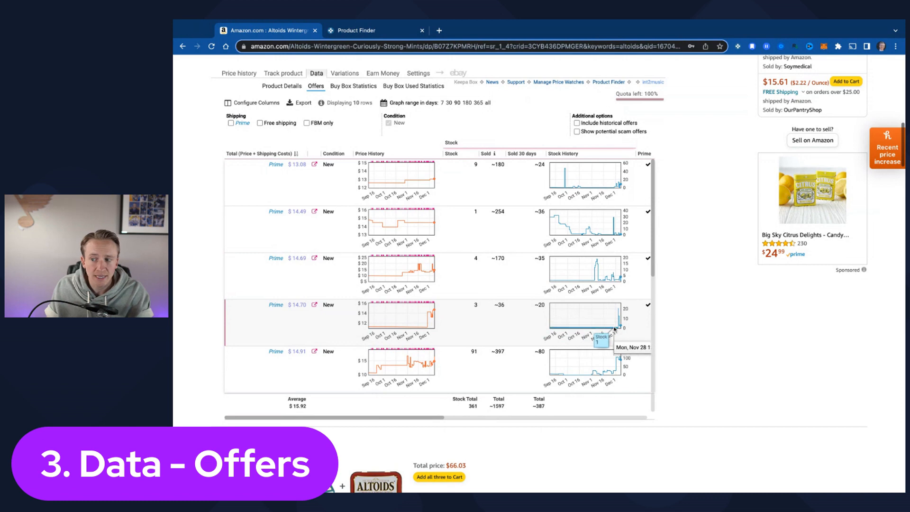
mouse_move(617, 322)
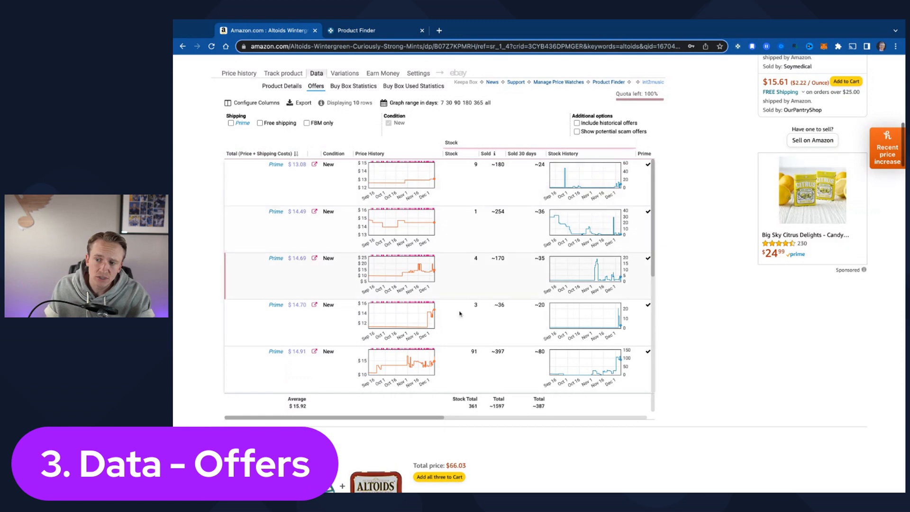
scroll(down, 3)
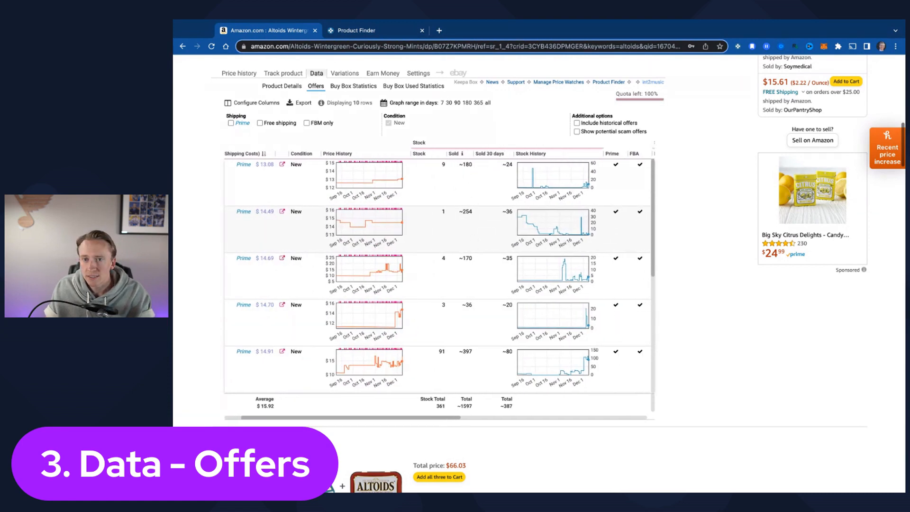
click(231, 123)
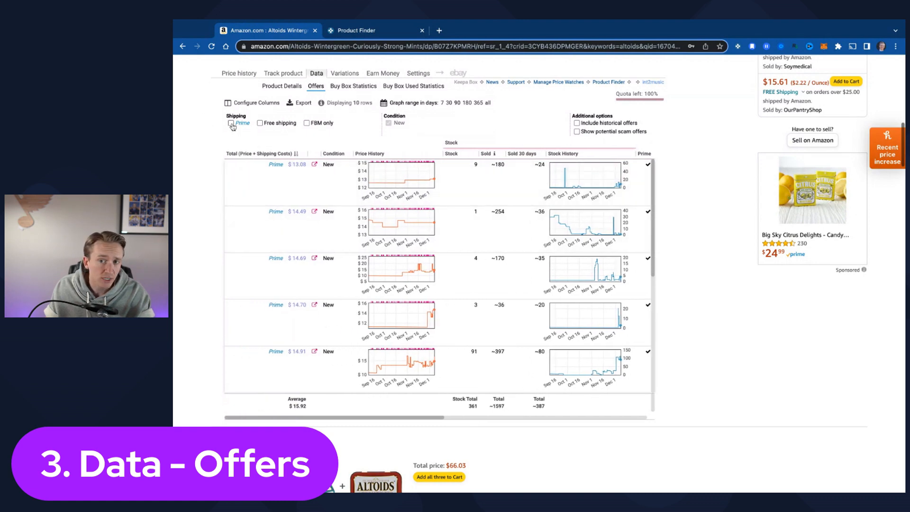
click(233, 122)
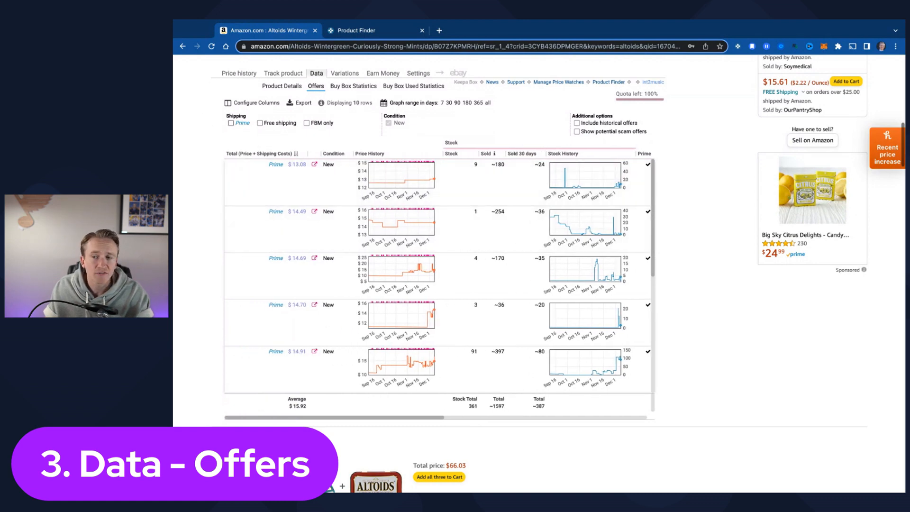
click(230, 124)
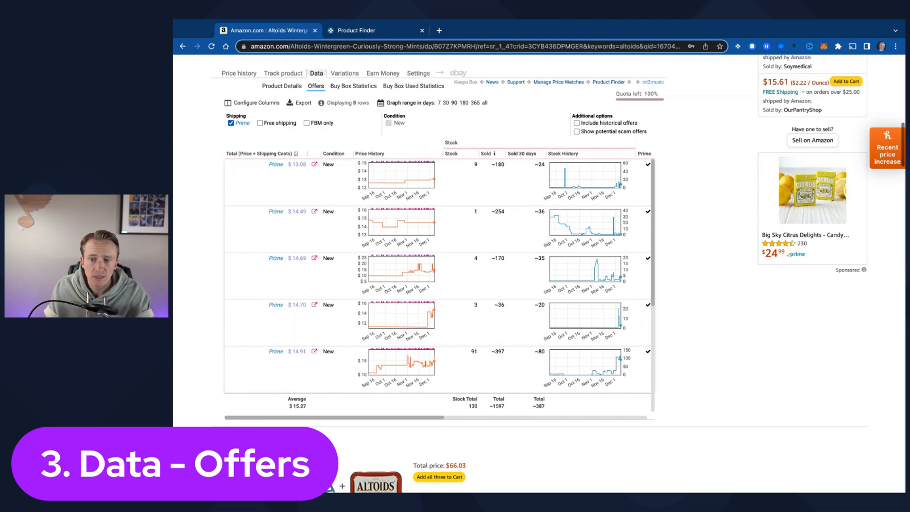
scroll(down, 3)
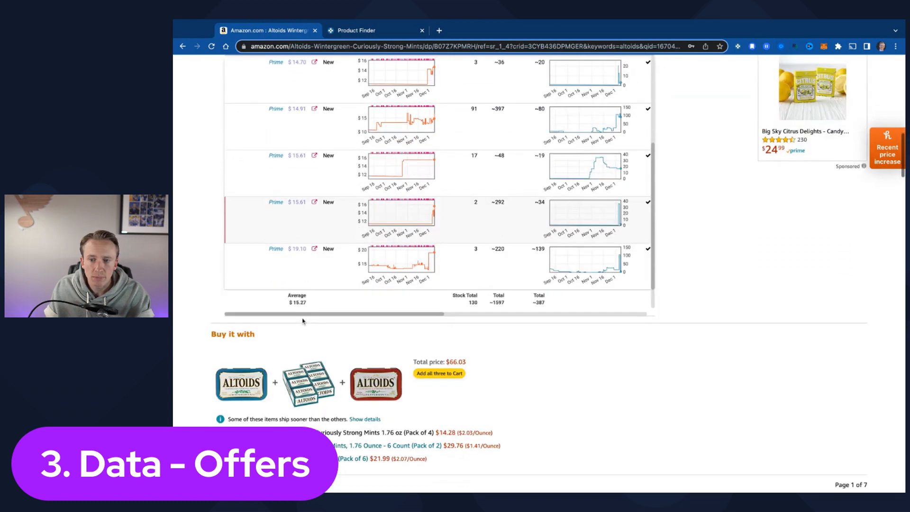
scroll(up, 3)
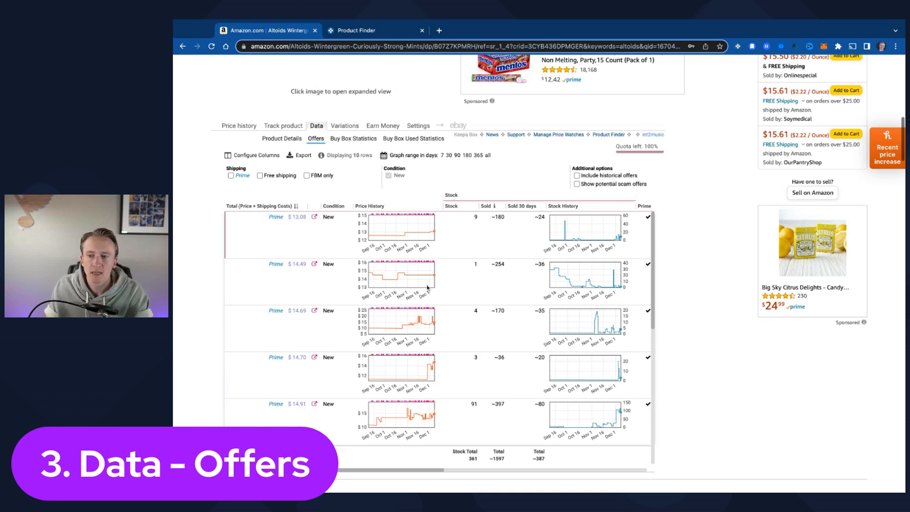
scroll(right, 3)
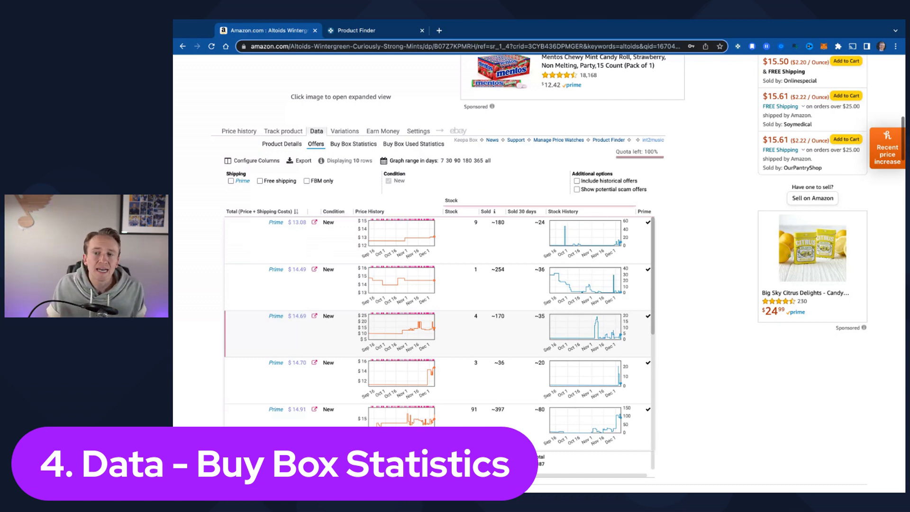
Step: Show the Buy Box Statistics table under Data, with each seller's share of Buy Box wins
click(352, 144)
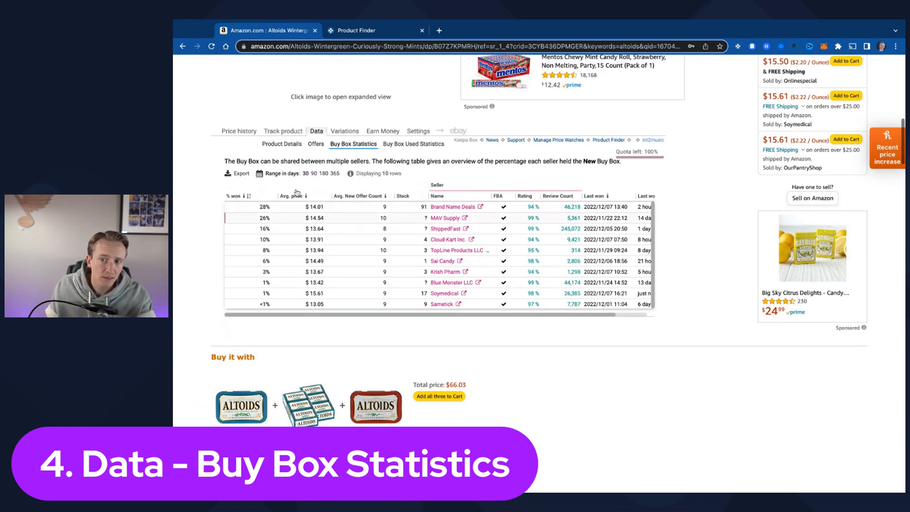
Step: Widen the Buy Box Statistics range with the 90-day, then 180-day options, now listing 22 sellers
click(314, 173)
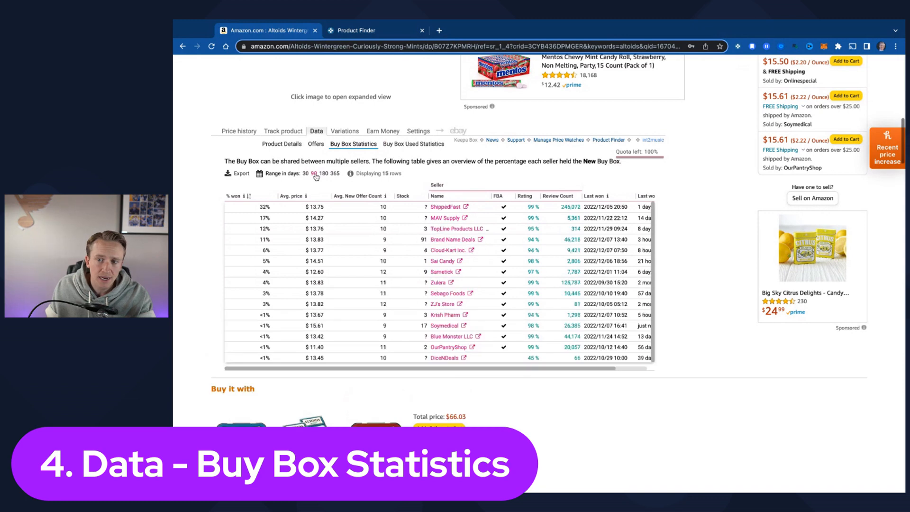
click(314, 173)
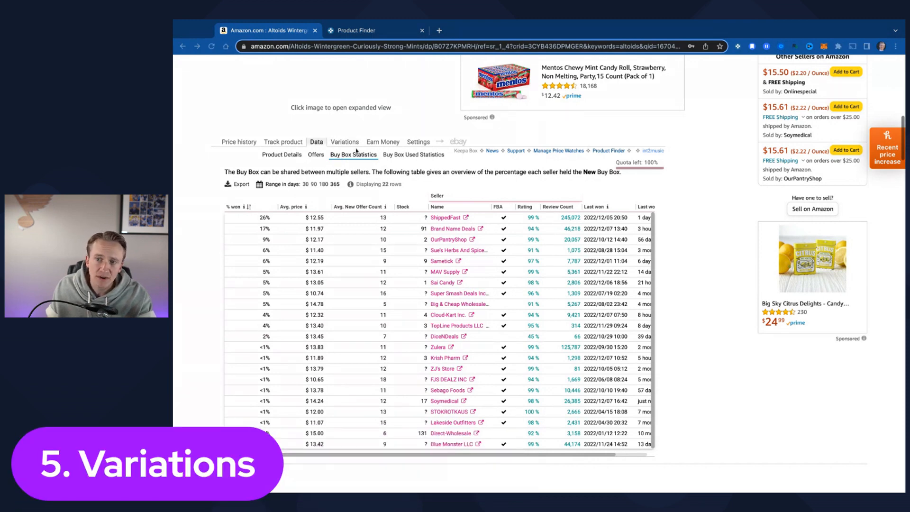
Step: View the Altoids size variations table, then return to the price history graphs
click(344, 142)
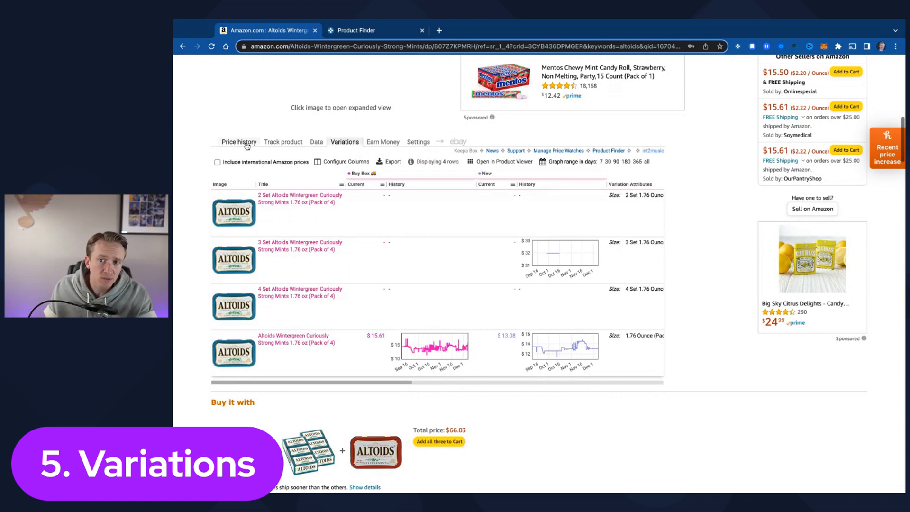
click(238, 142)
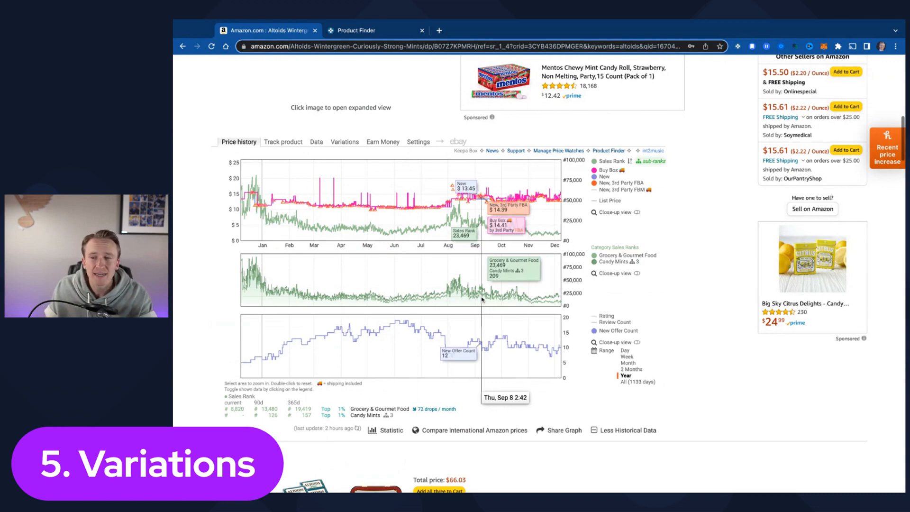
mouse_move(446, 277)
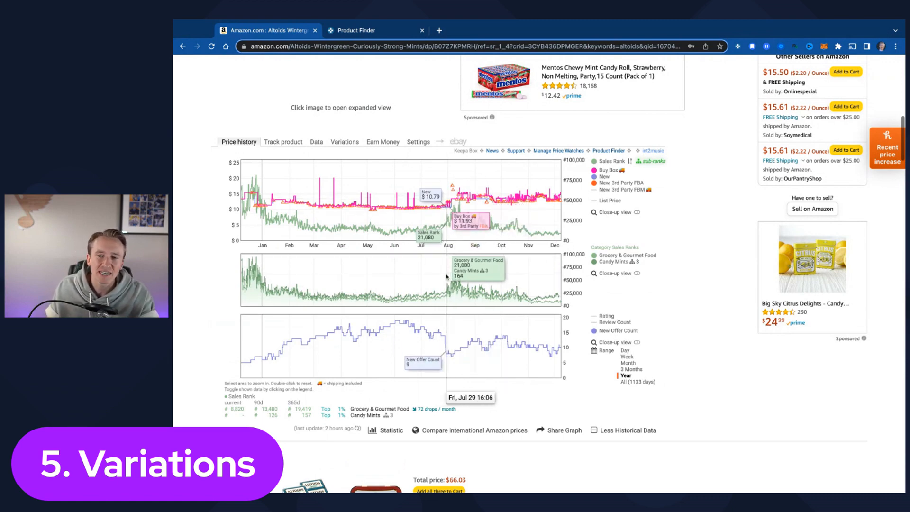
mouse_move(338, 263)
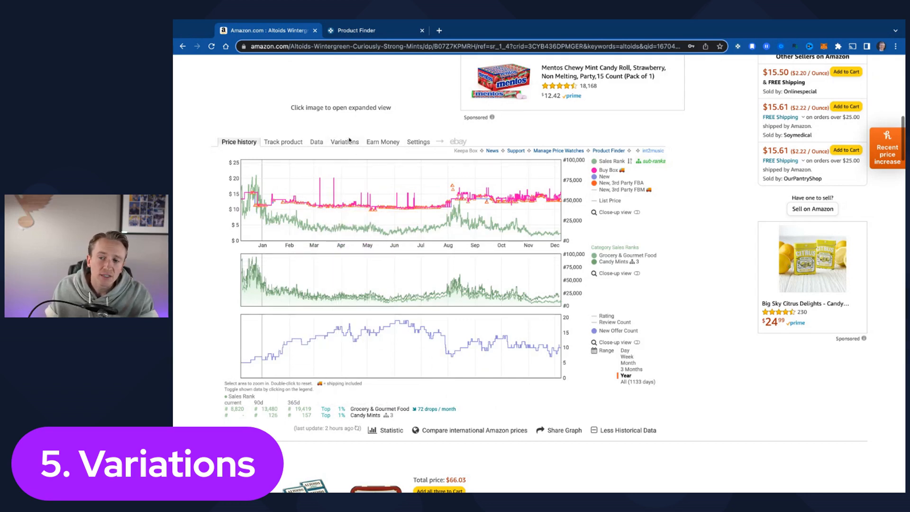
click(344, 141)
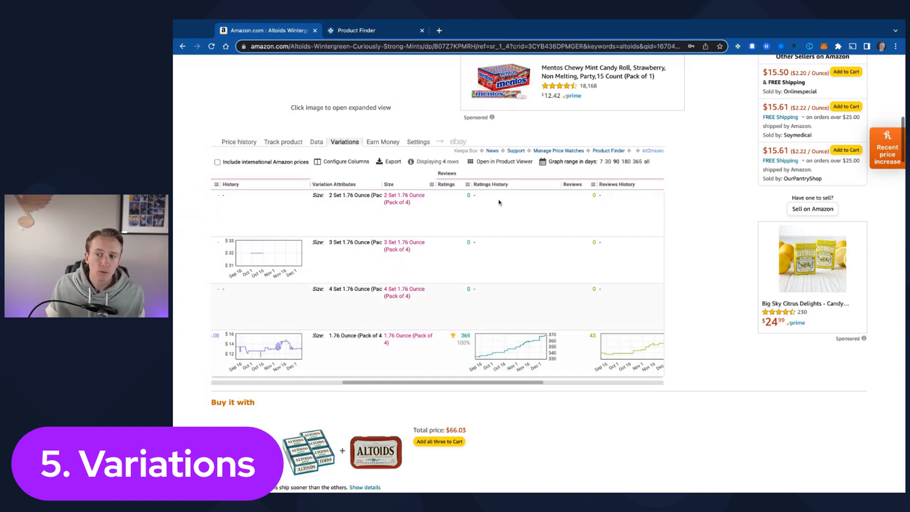
mouse_move(465, 268)
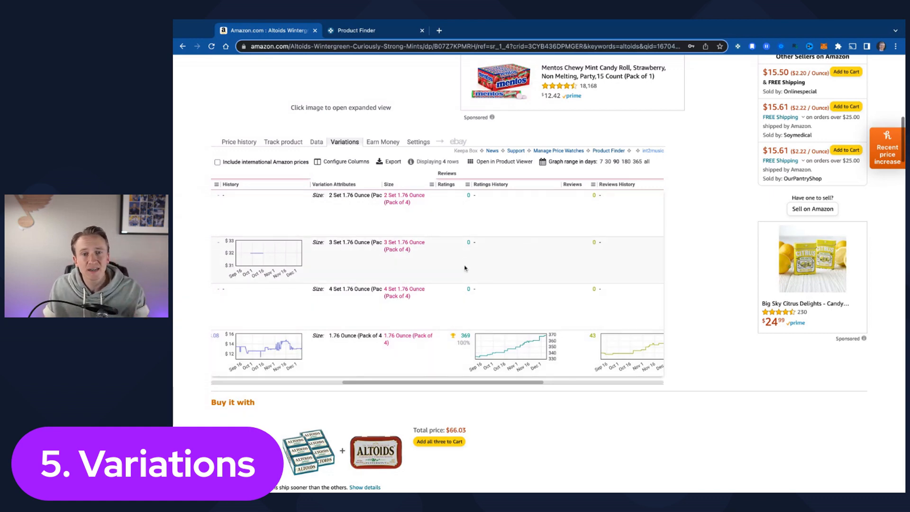
mouse_move(582, 279)
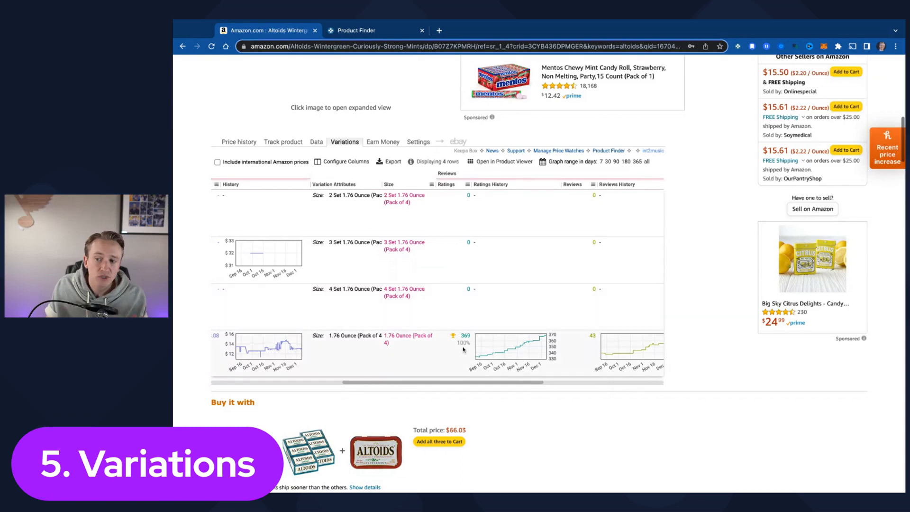
mouse_move(466, 307)
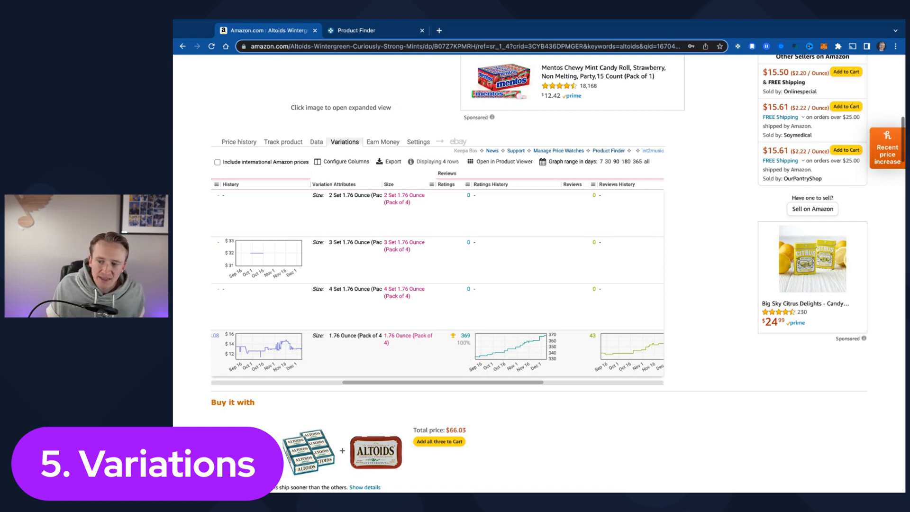
mouse_move(459, 353)
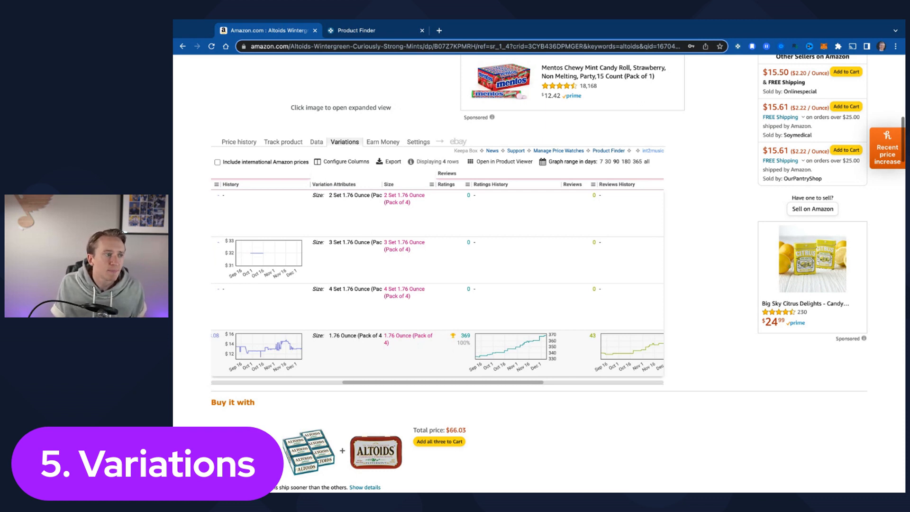
click(237, 141)
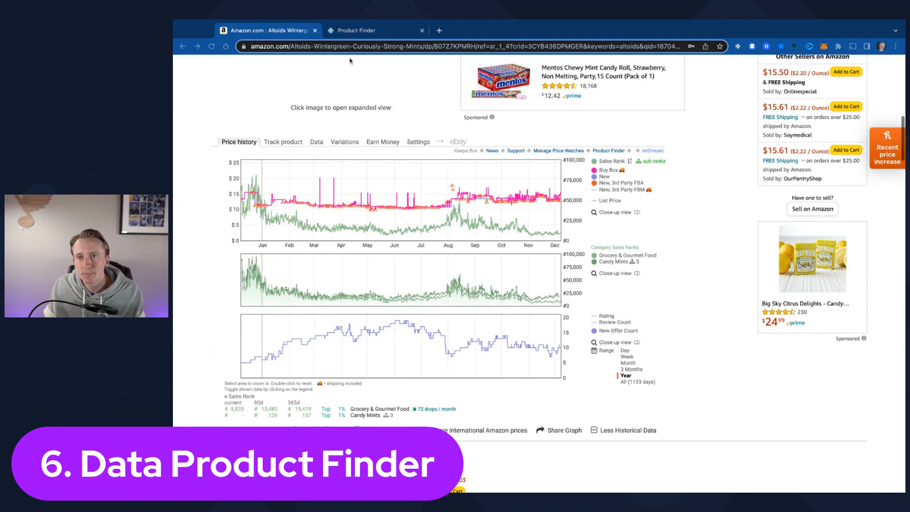
click(375, 31)
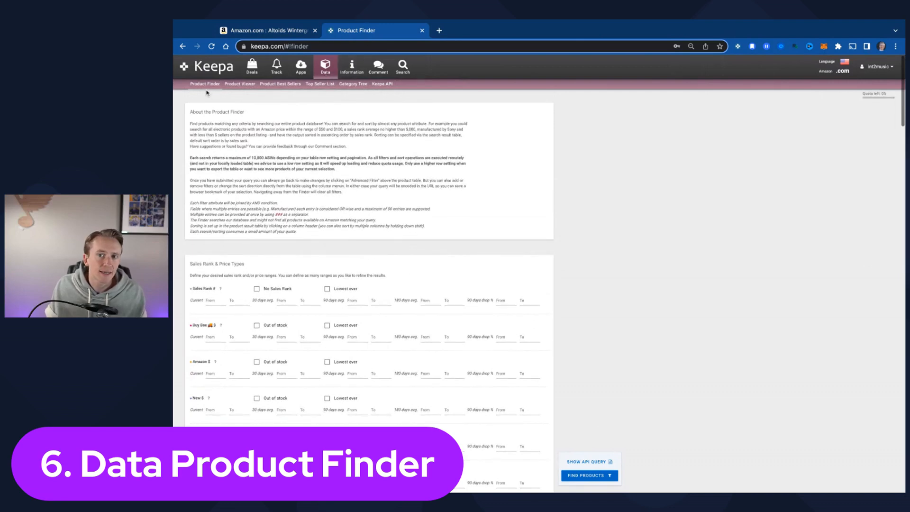
scroll(down, 3)
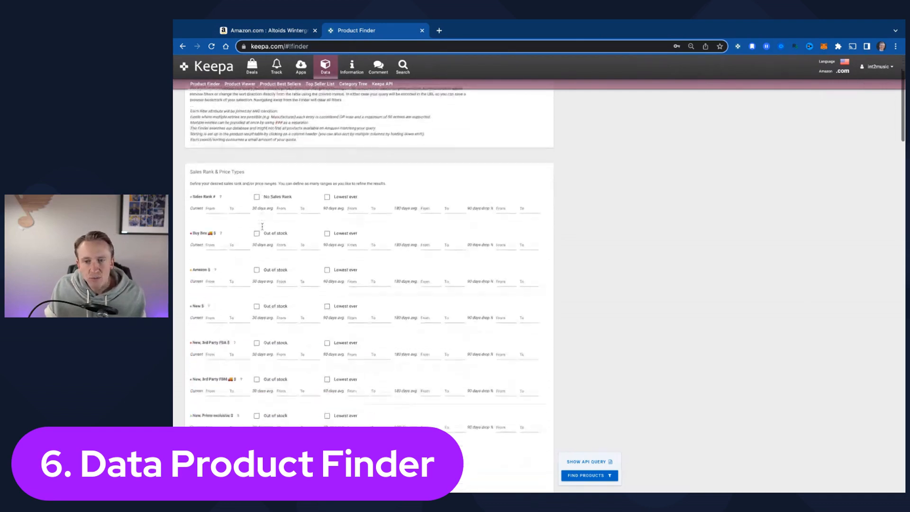
scroll(down, 3)
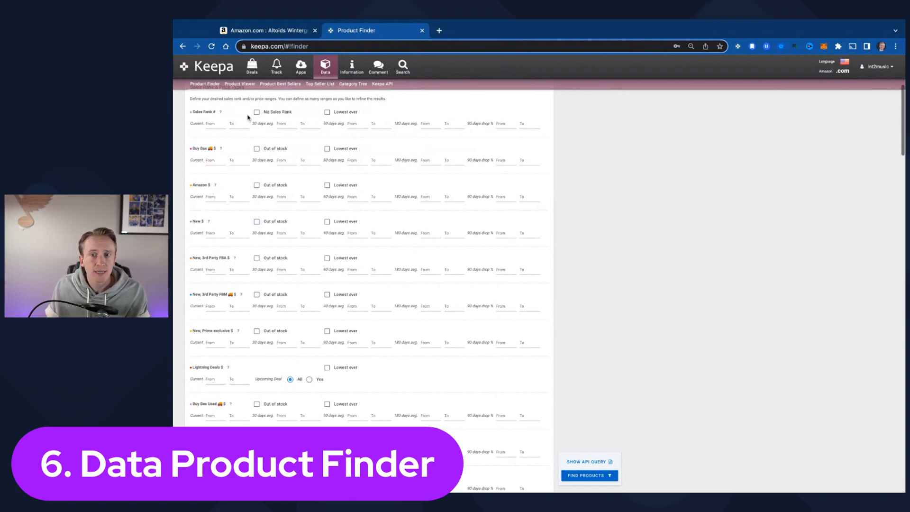
click(215, 123)
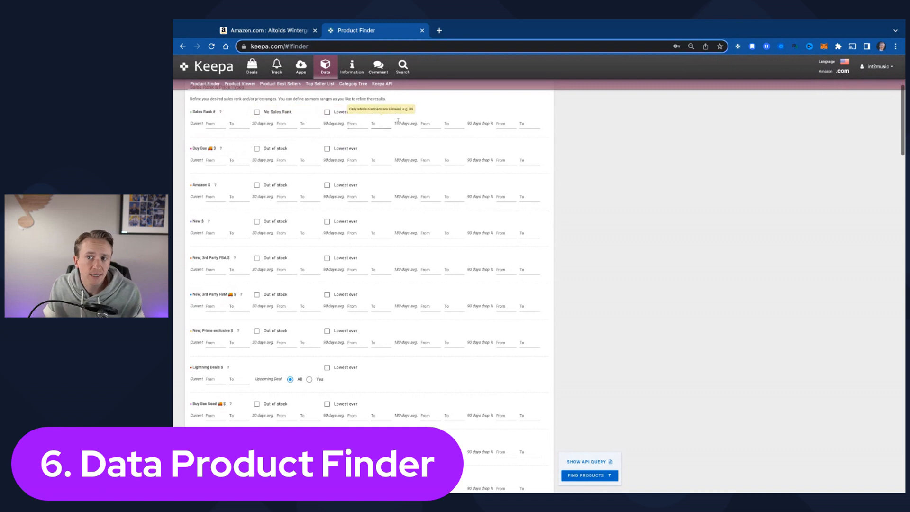
mouse_move(377, 160)
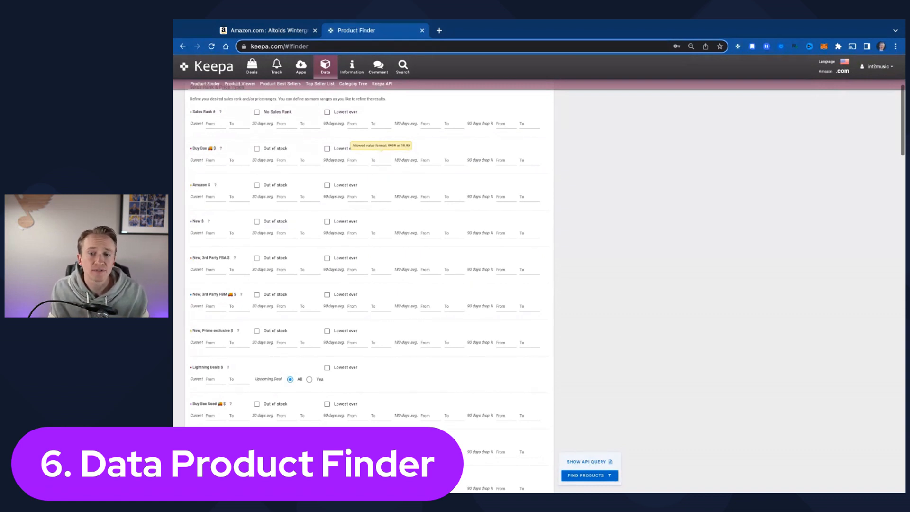
scroll(down, 3)
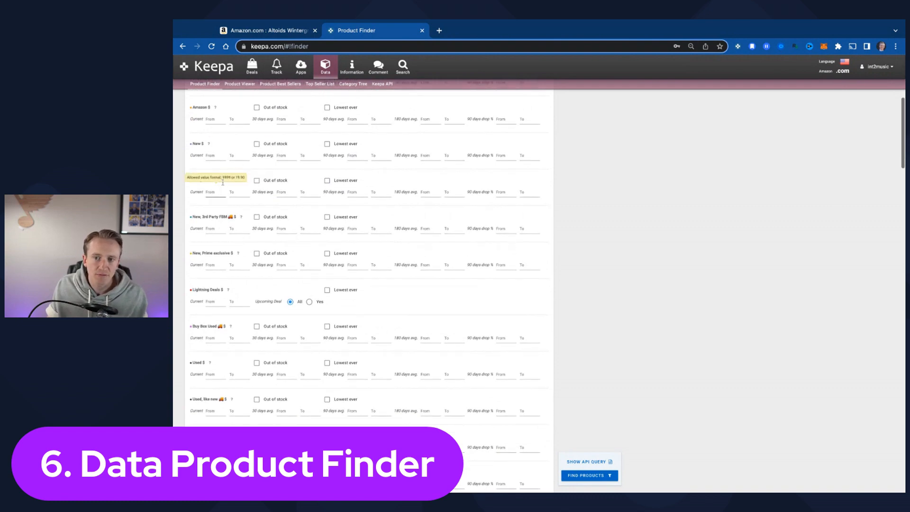
scroll(down, 3)
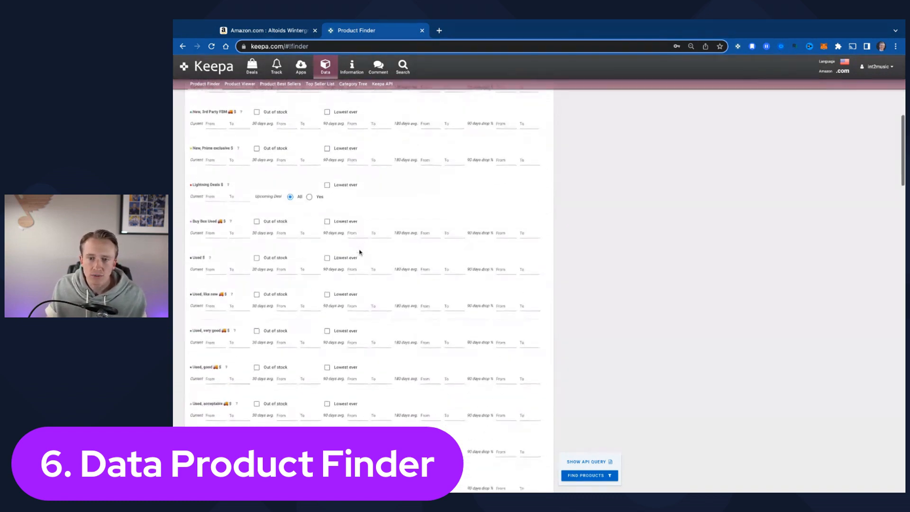
scroll(down, 3)
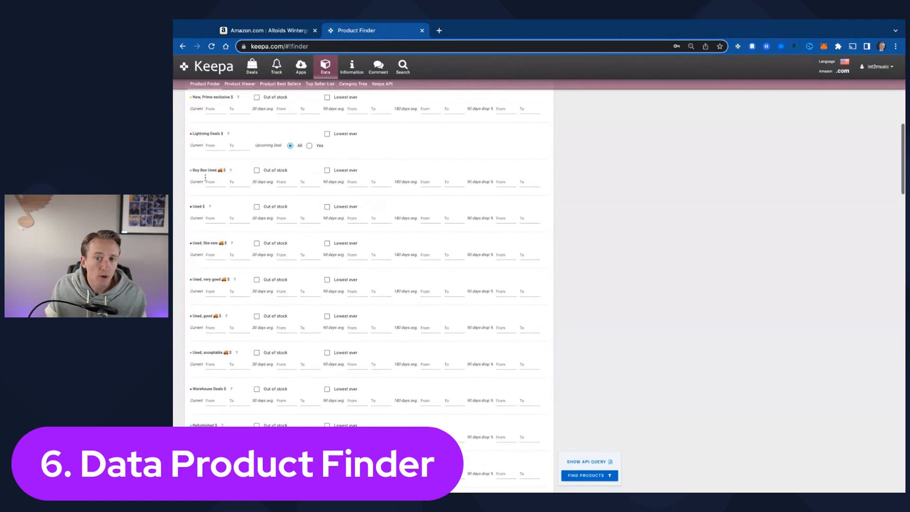
scroll(down, 3)
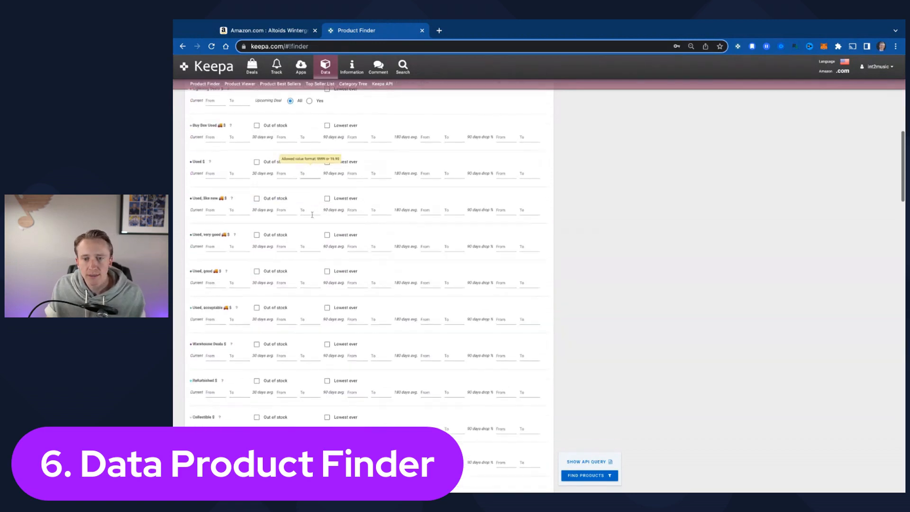
scroll(down, 3)
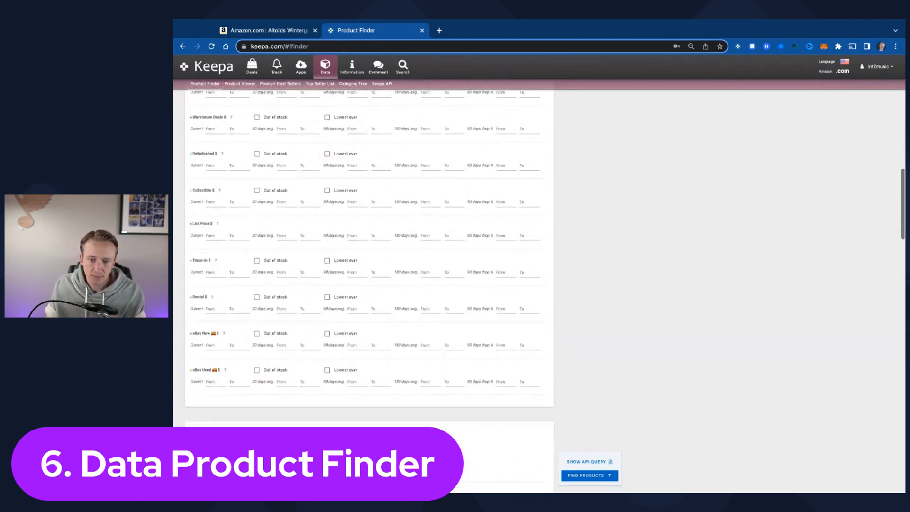
scroll(down, 3)
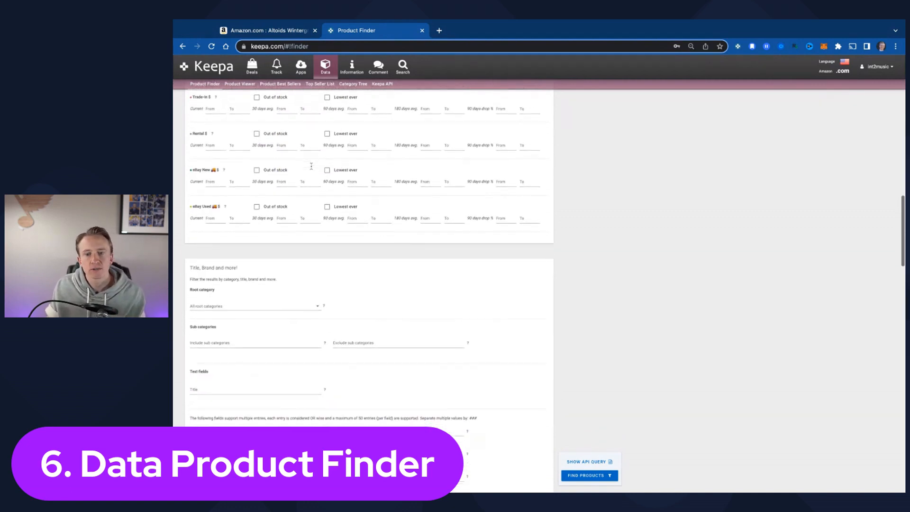
scroll(down, 3)
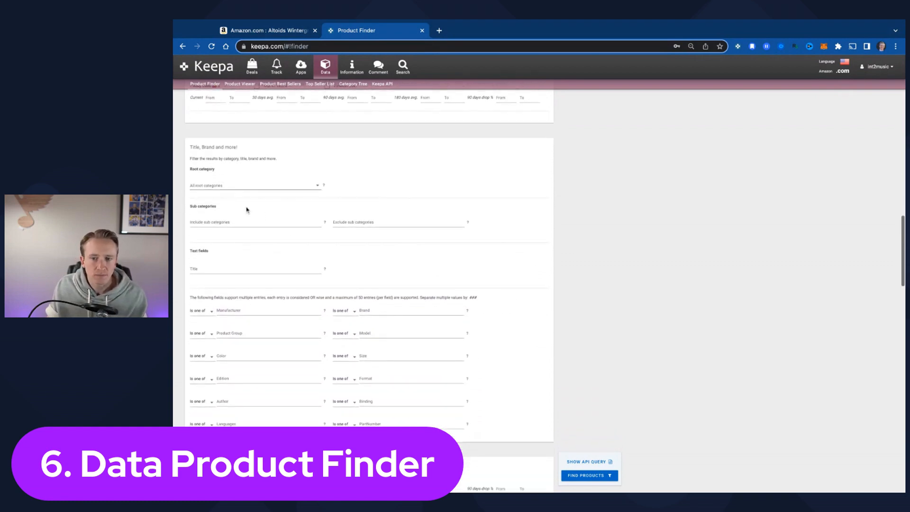
scroll(down, 3)
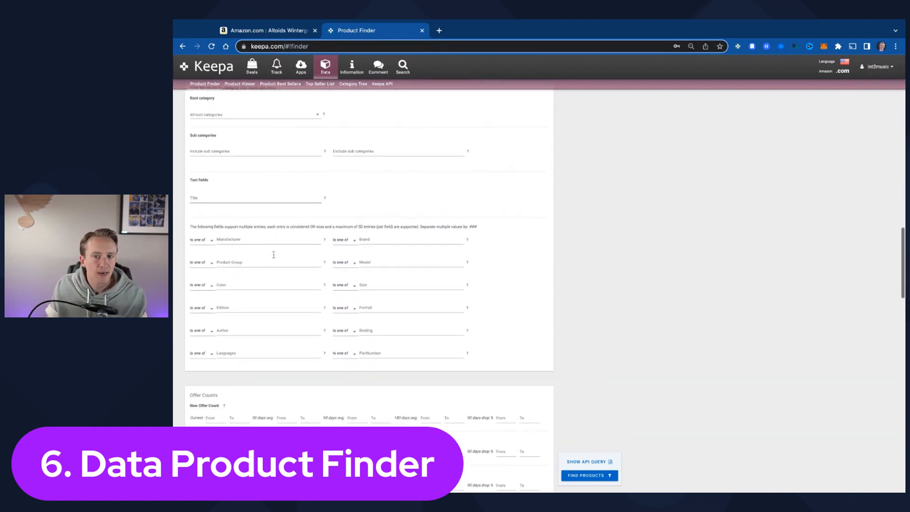
scroll(down, 3)
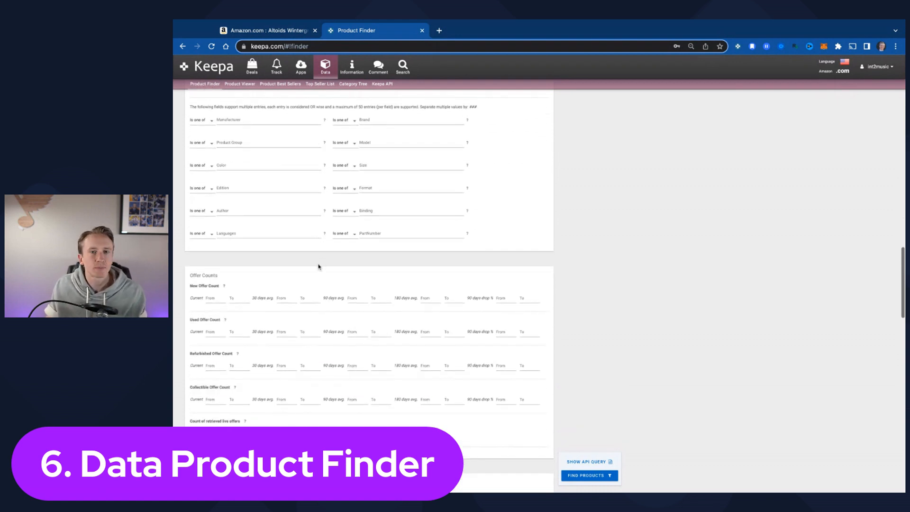
scroll(down, 3)
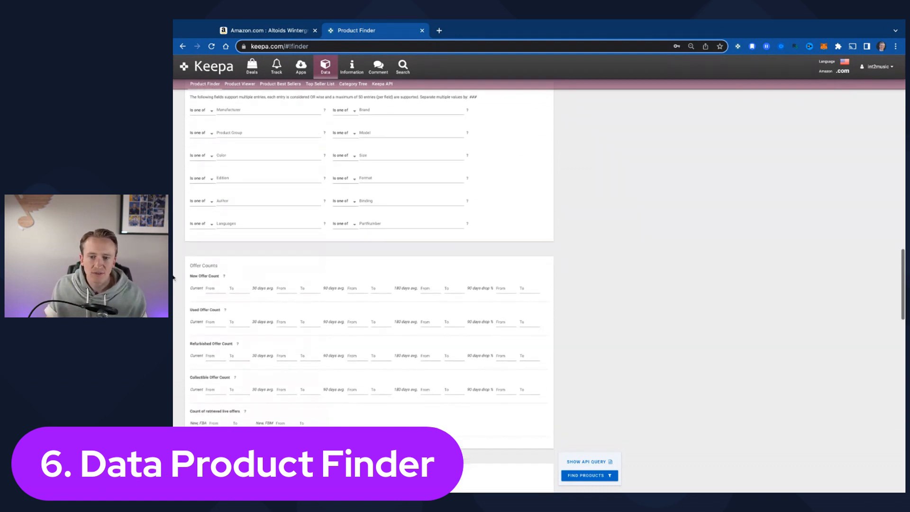
scroll(down, 3)
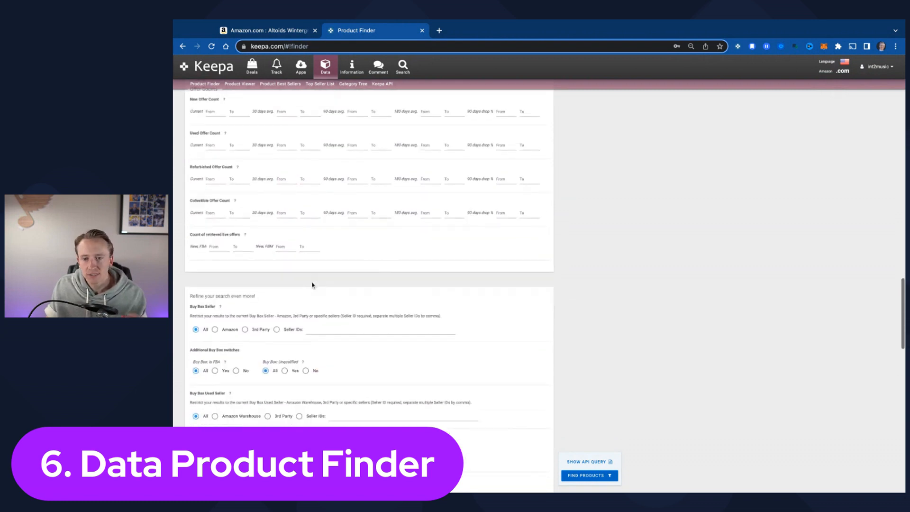
scroll(down, 3)
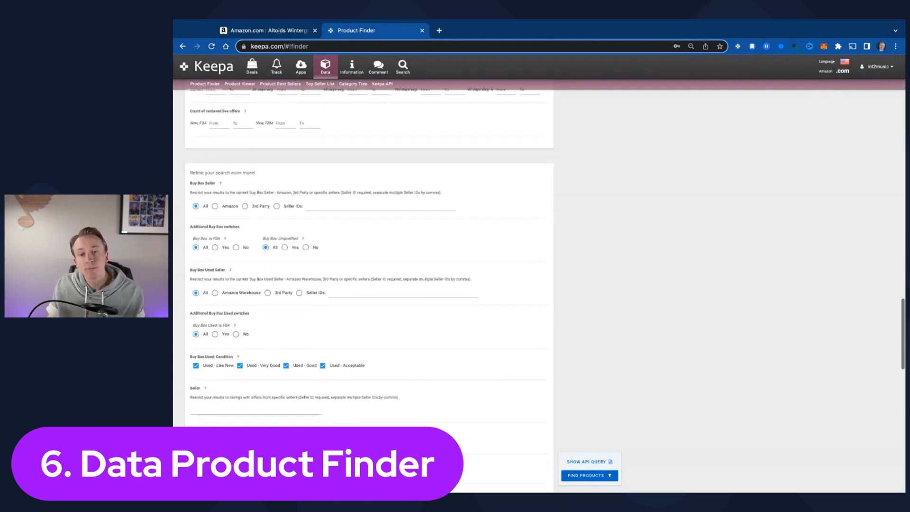
scroll(down, 3)
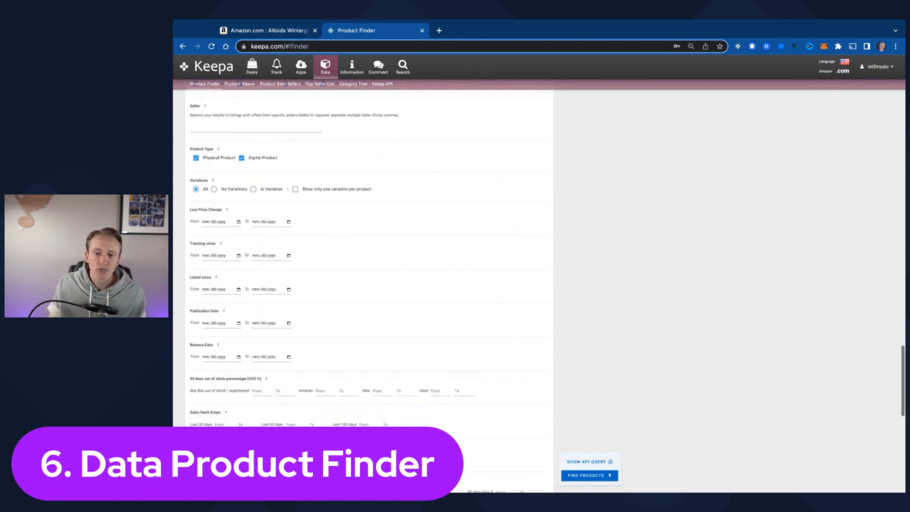
scroll(down, 3)
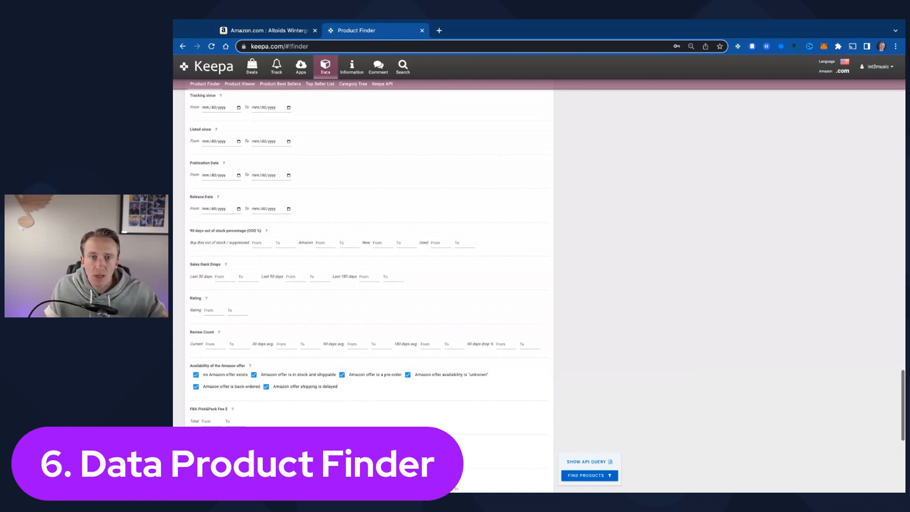
scroll(down, 3)
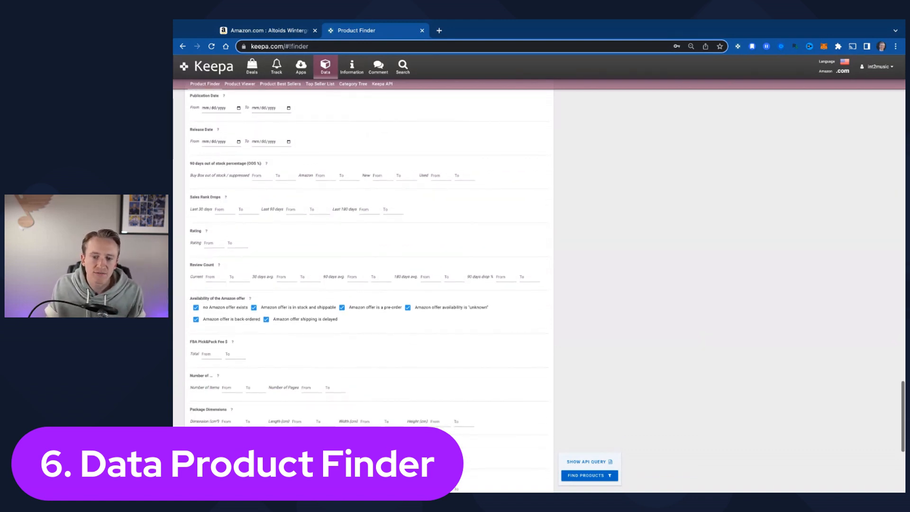
scroll(down, 3)
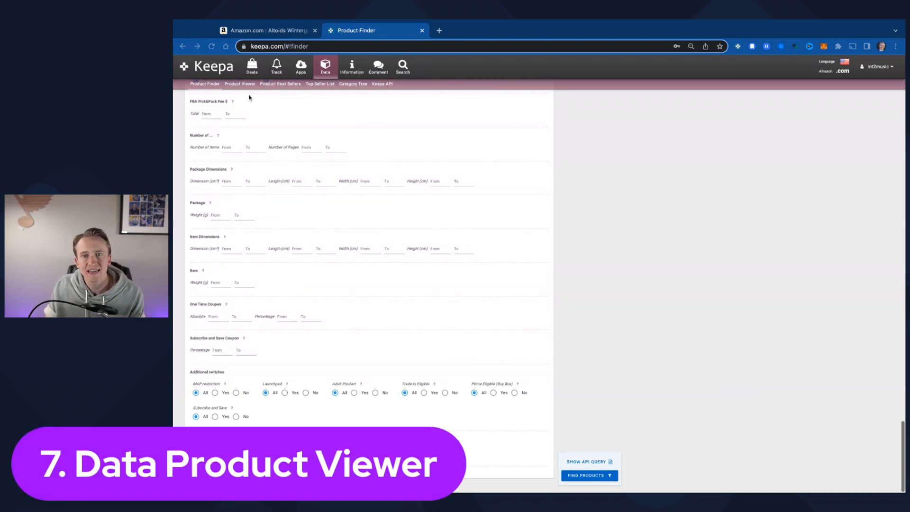
Step: Go to the Product Viewer page for loading ASIN lists or a text file, briefly revisiting Product Finder
click(239, 83)
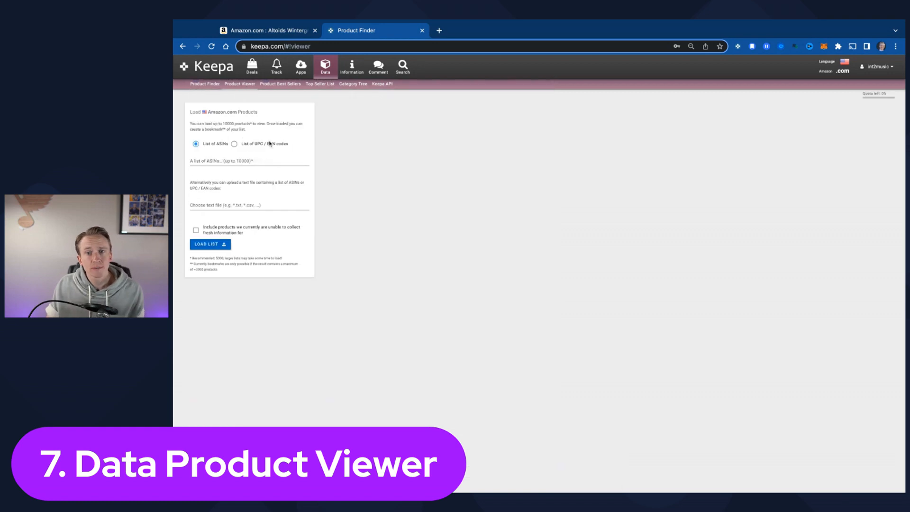
click(204, 83)
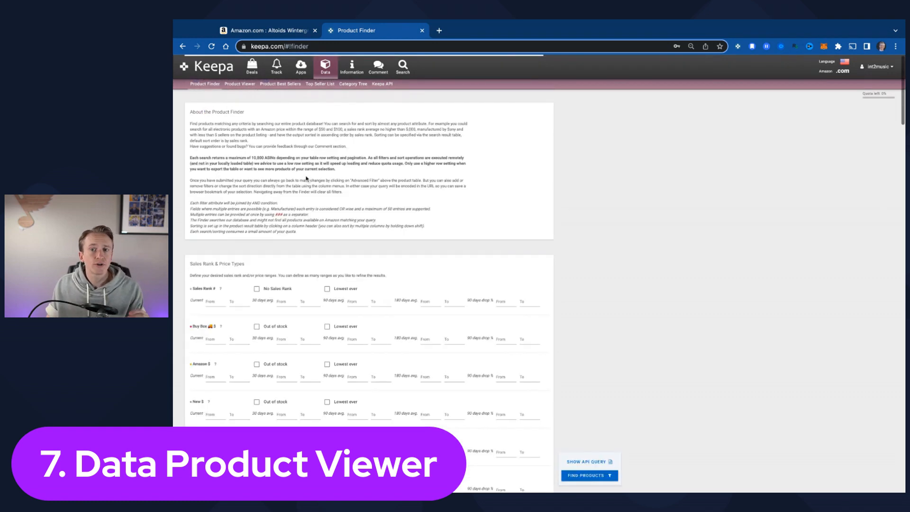
scroll(down, 3)
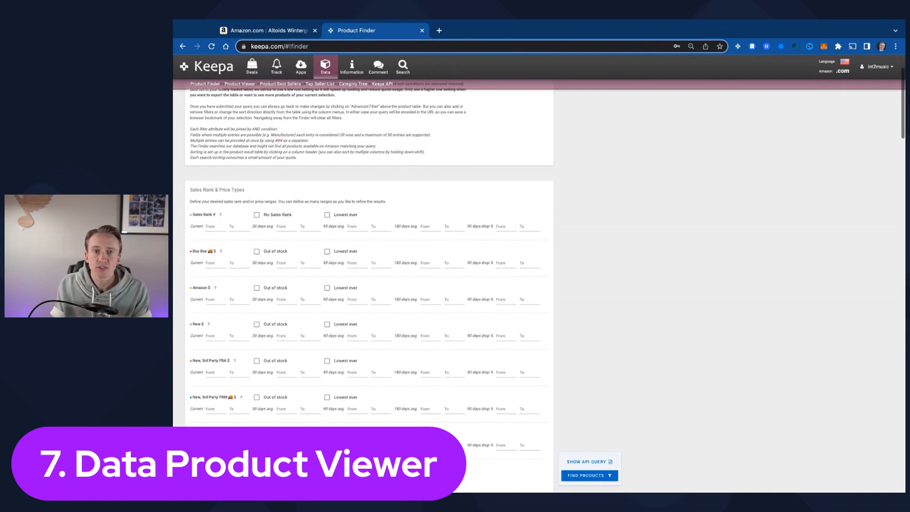
click(239, 83)
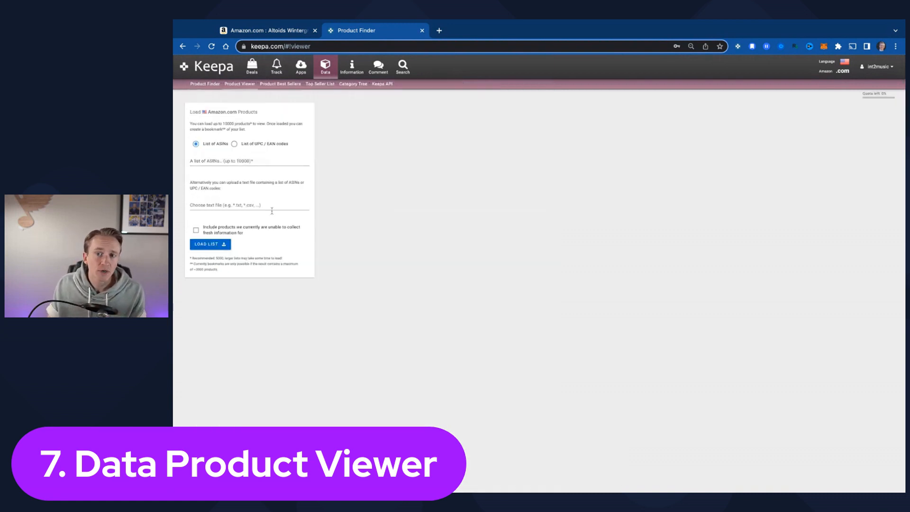